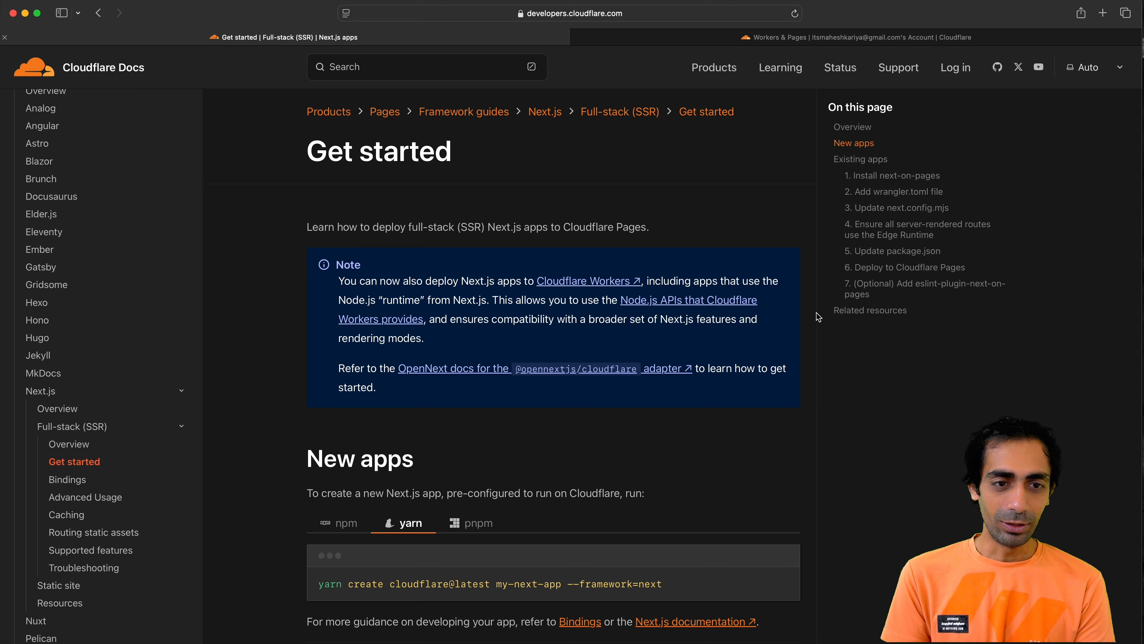
Copy the create-cloudflare Next.js command from the docs and show its npm variant
scroll("down", 3)
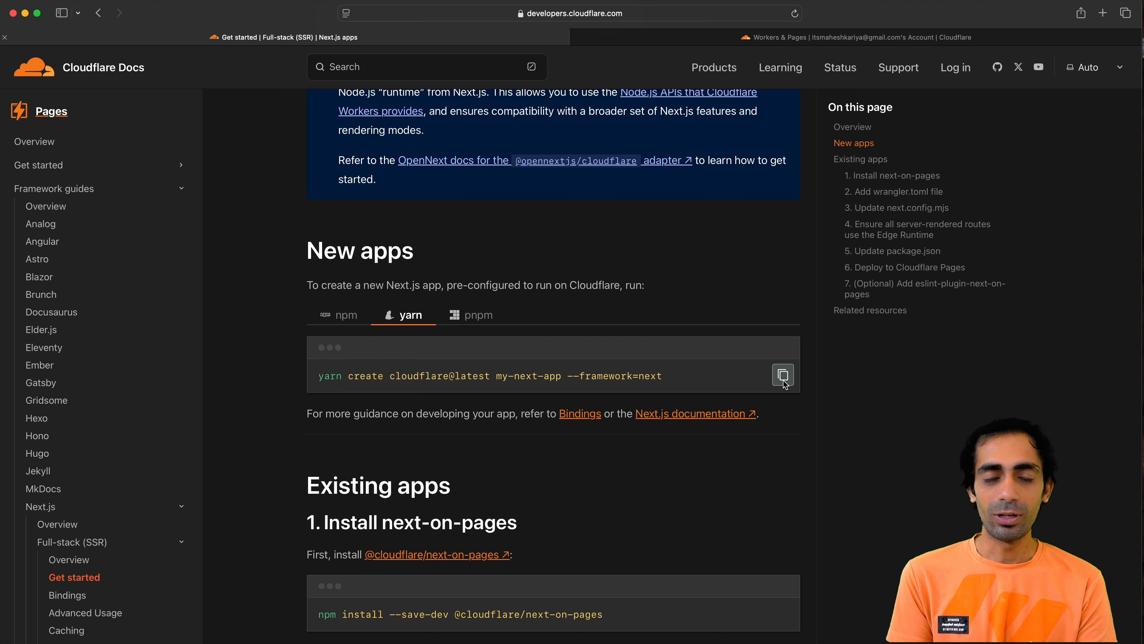
left_click(783, 374)
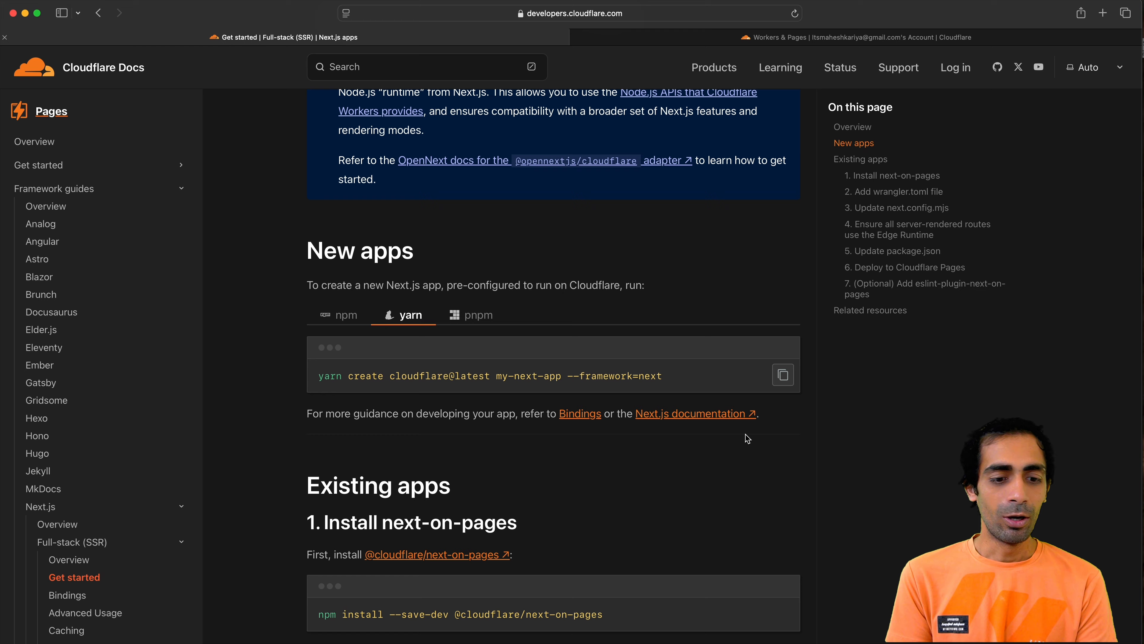
scroll("down", 3)
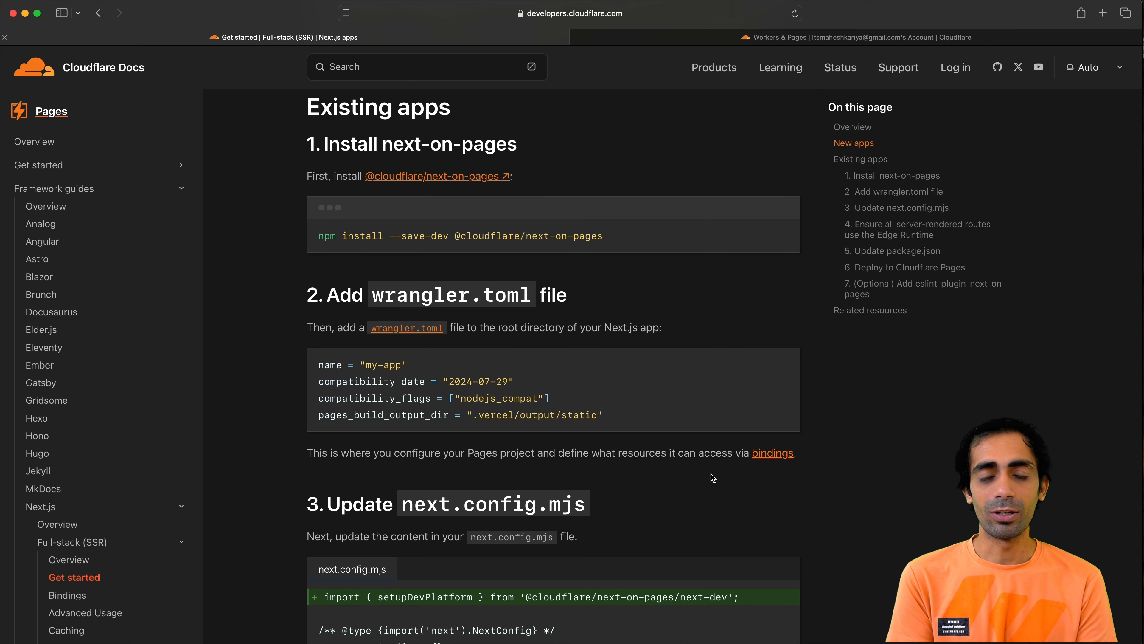
mouse_move(596, 256)
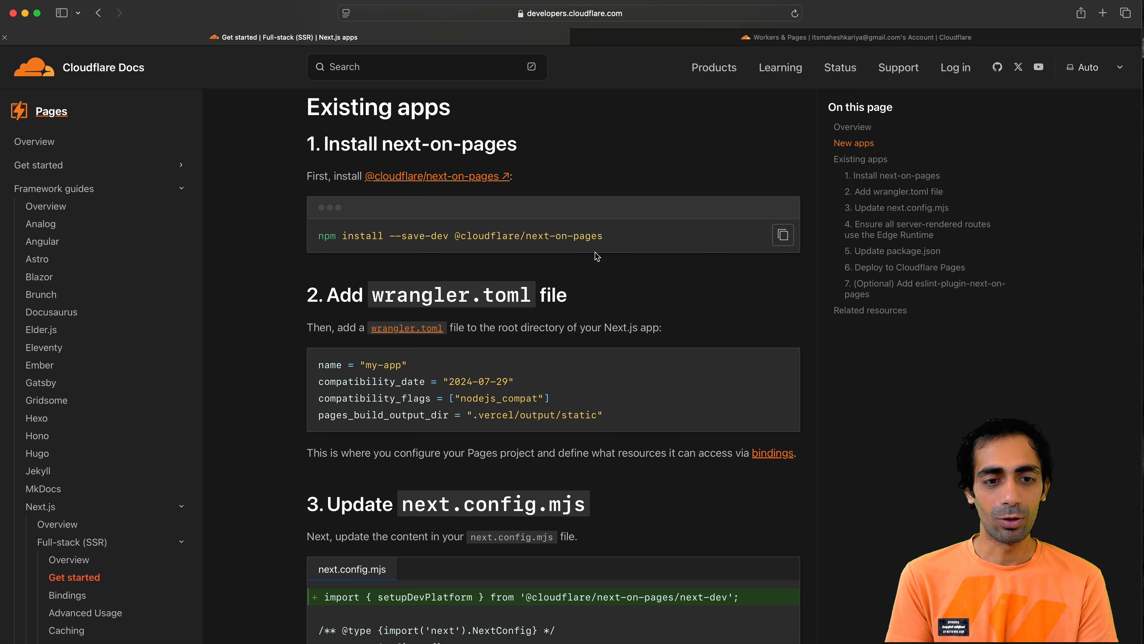
scroll("down", 3)
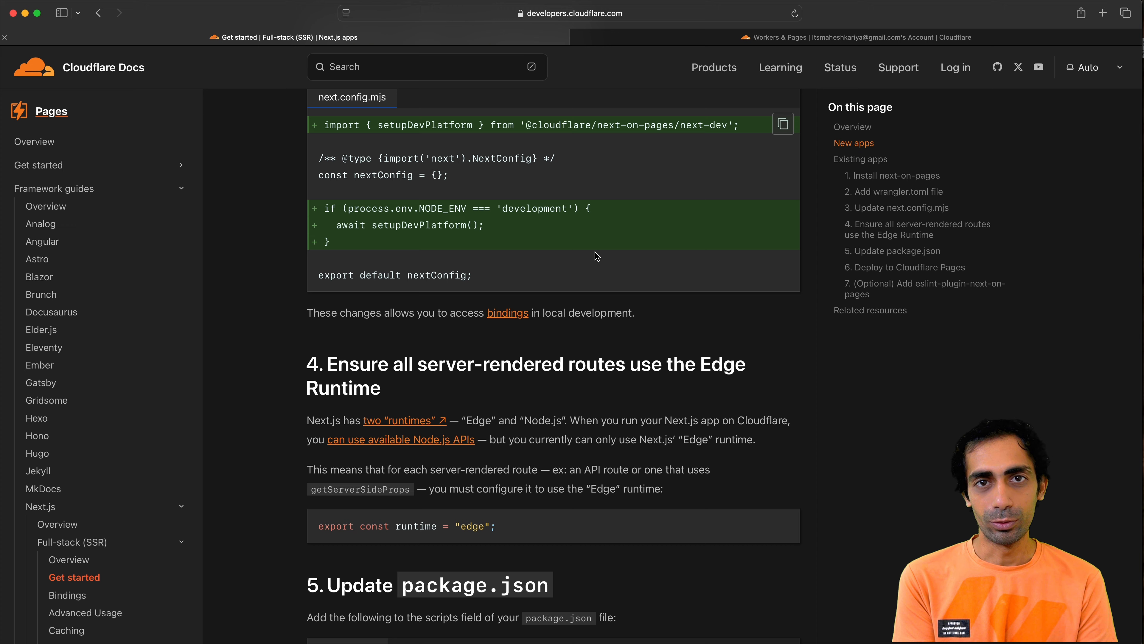
scroll("down", 3)
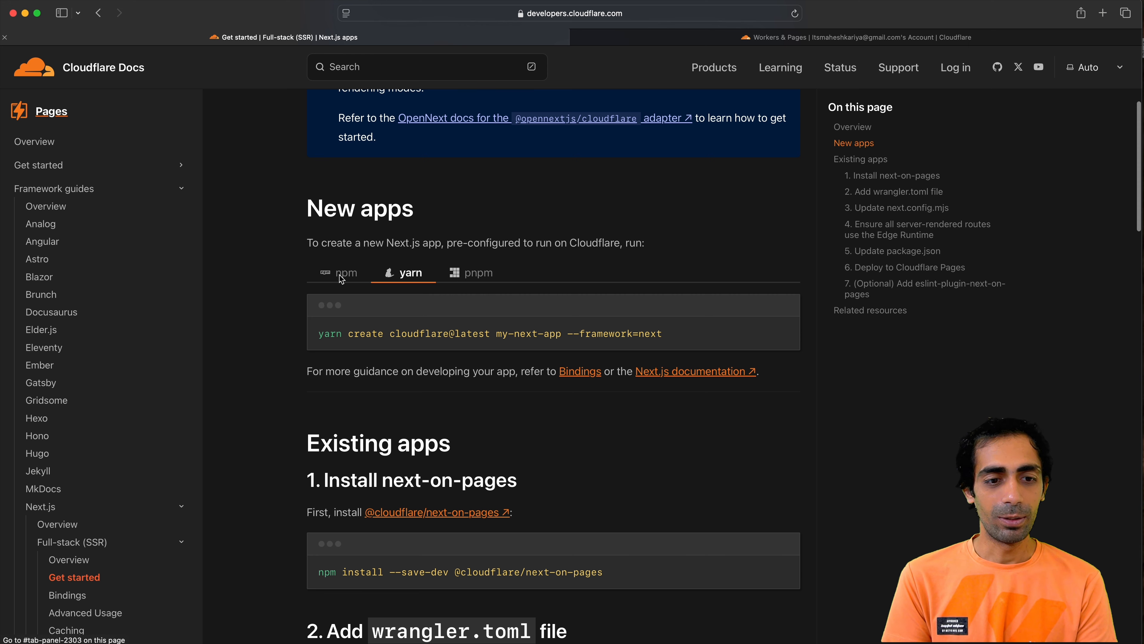
left_click(348, 273)
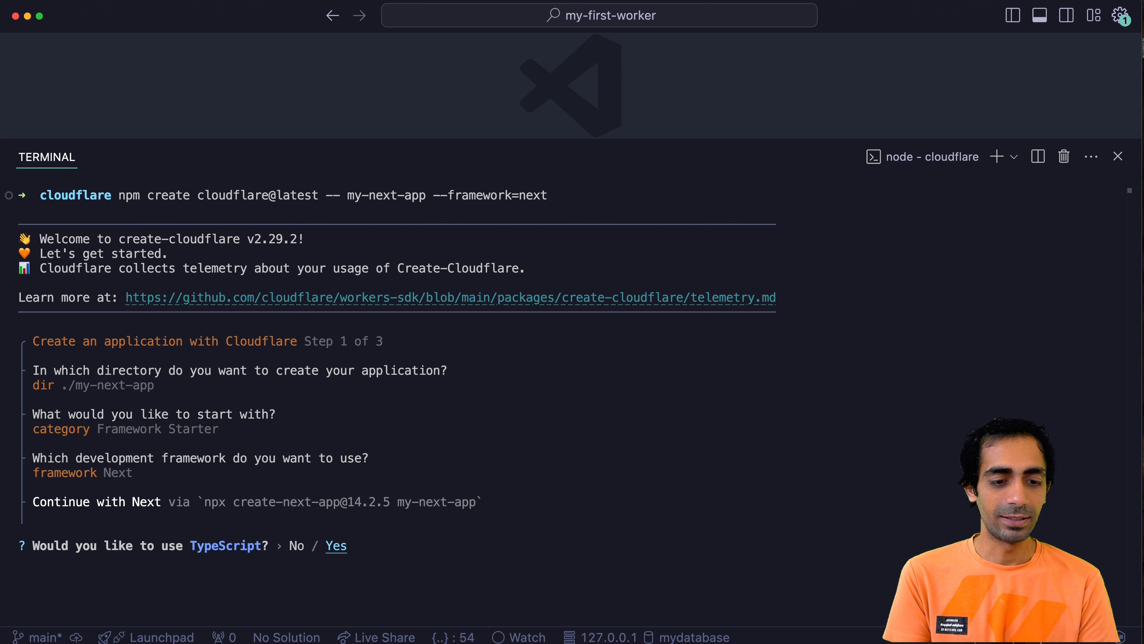
Answer Yes to the TypeScript, Tailwind CSS and src directory prompts for my-next-app
key("enter")
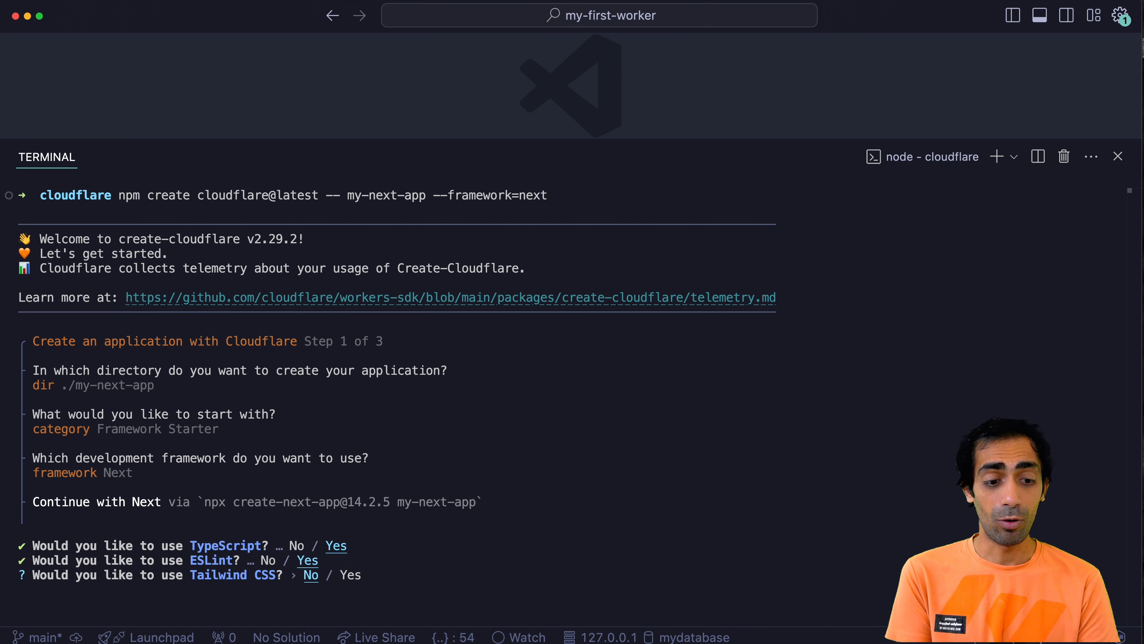
key("Enter")
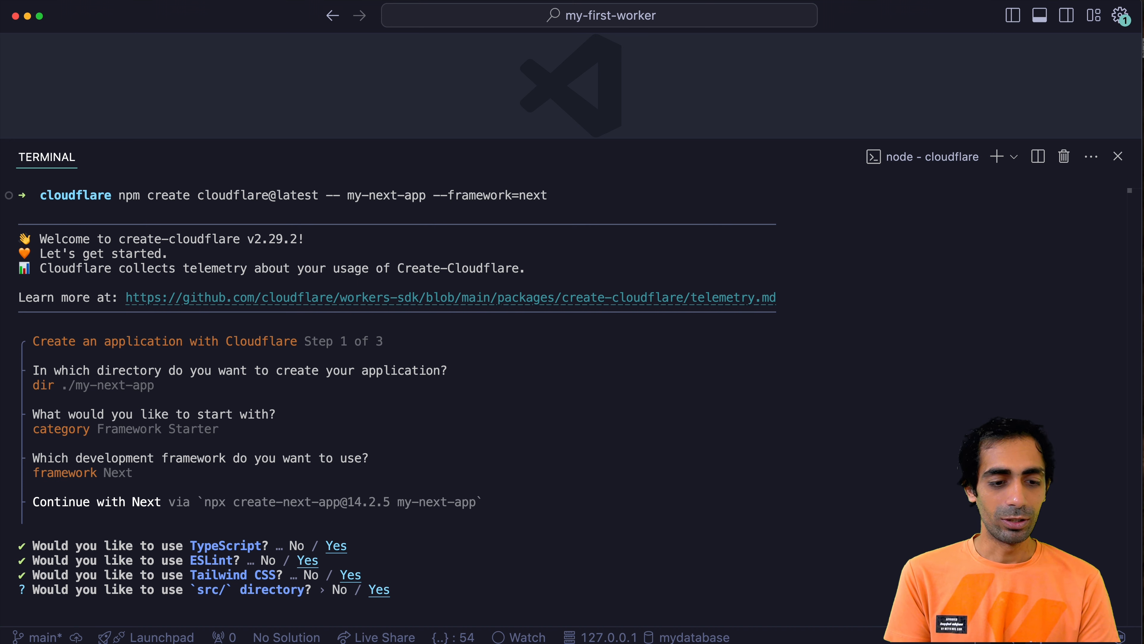
key("enter")
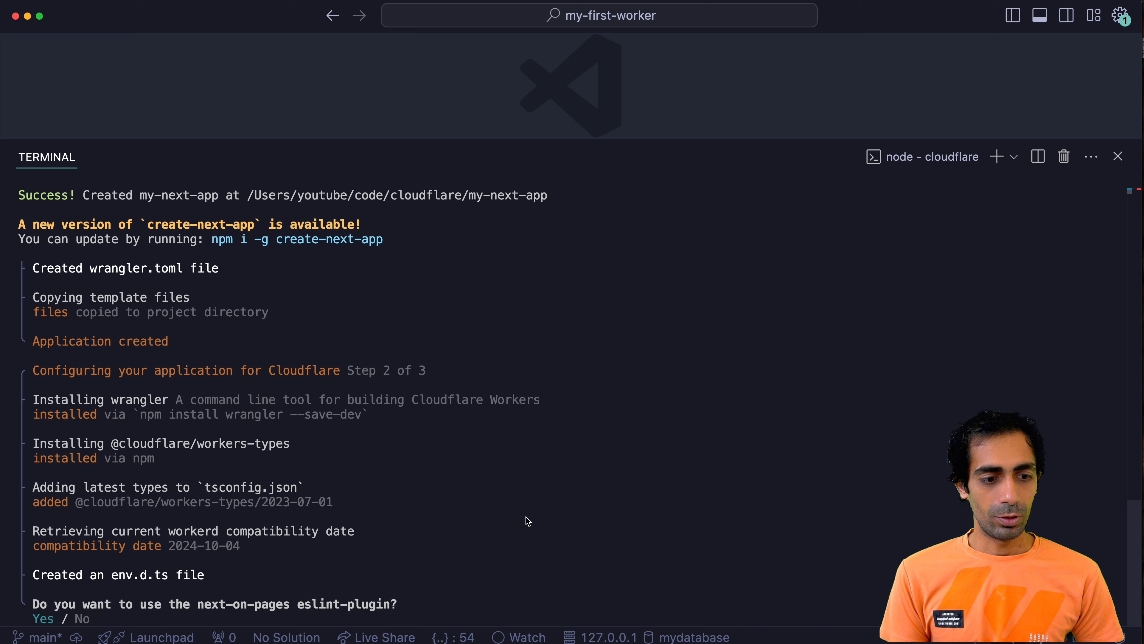
mouse_move(507, 527)
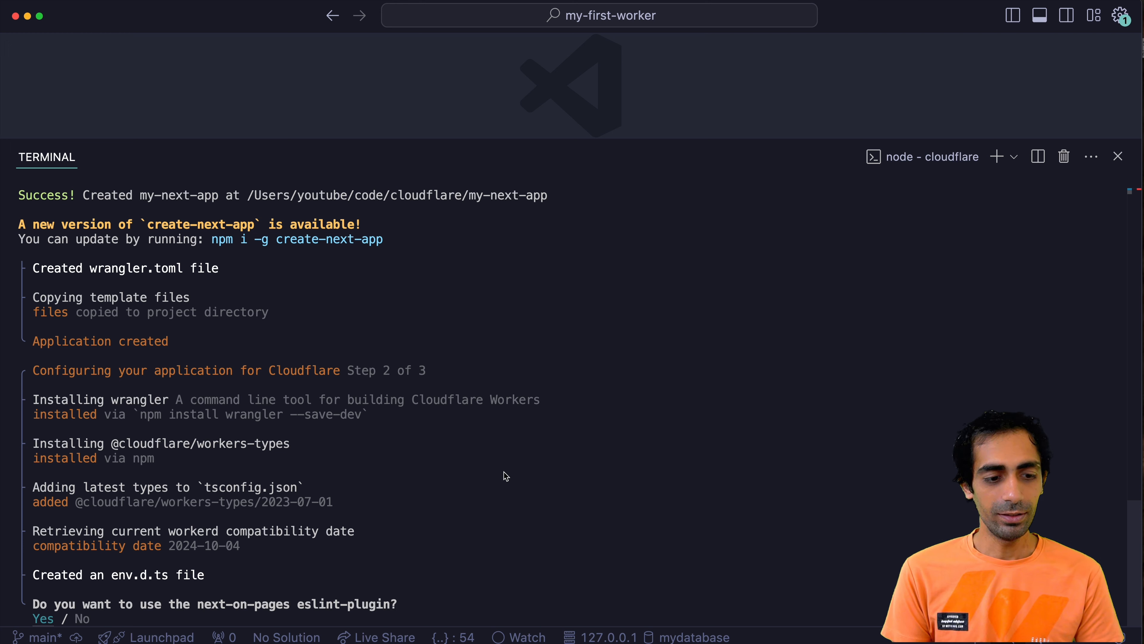
Answer yes to the next-on-pages eslint plugin prompt and follow the configuration output
type("yes eslint-plugin")
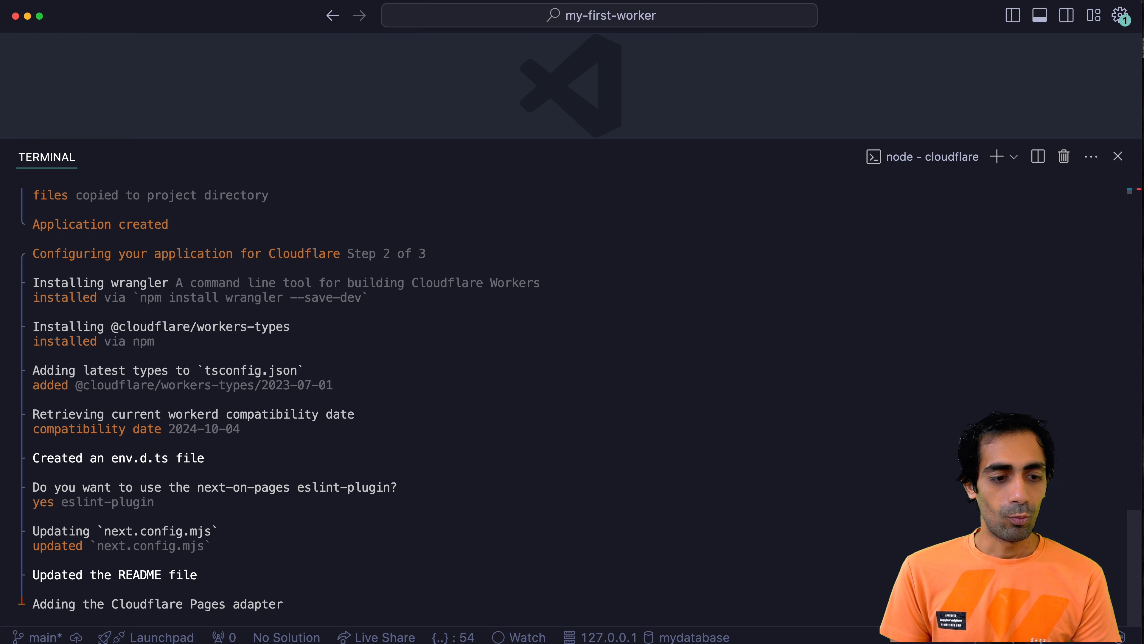
scroll("down", 3)
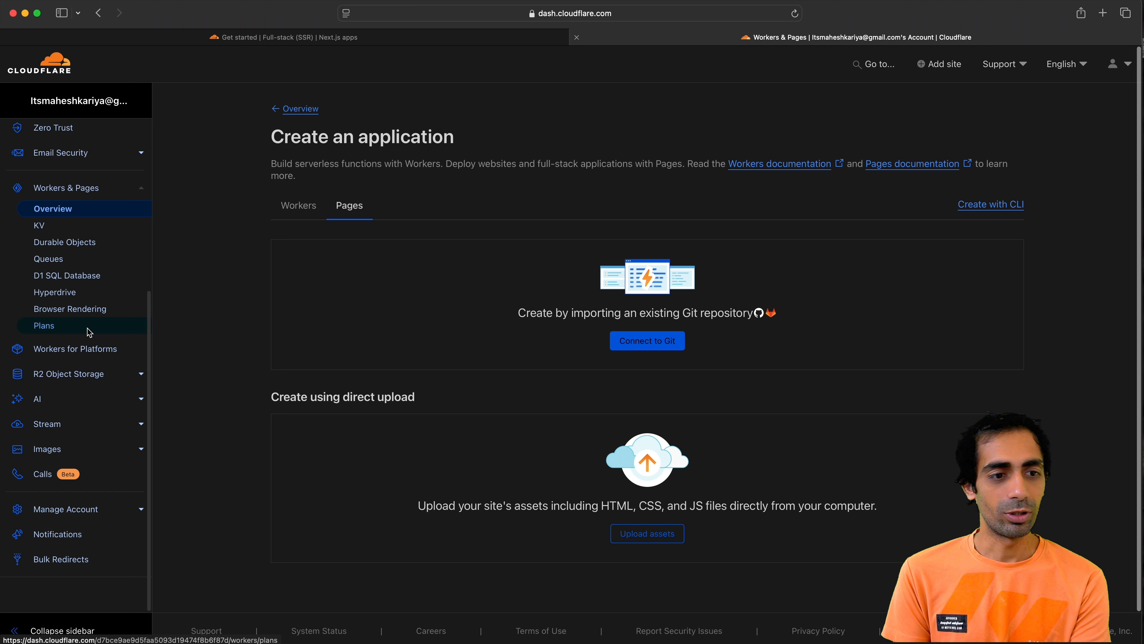
Navigate the Workers & Pages sidebar to the Pages 'Create an application' page
left_click(64, 241)
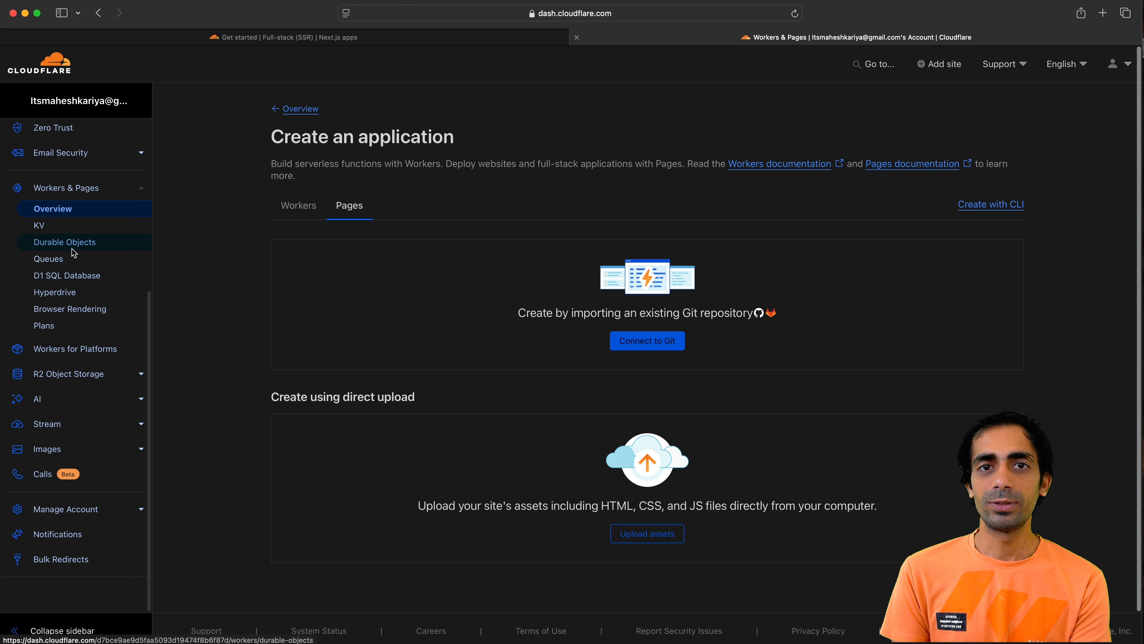
left_click(39, 225)
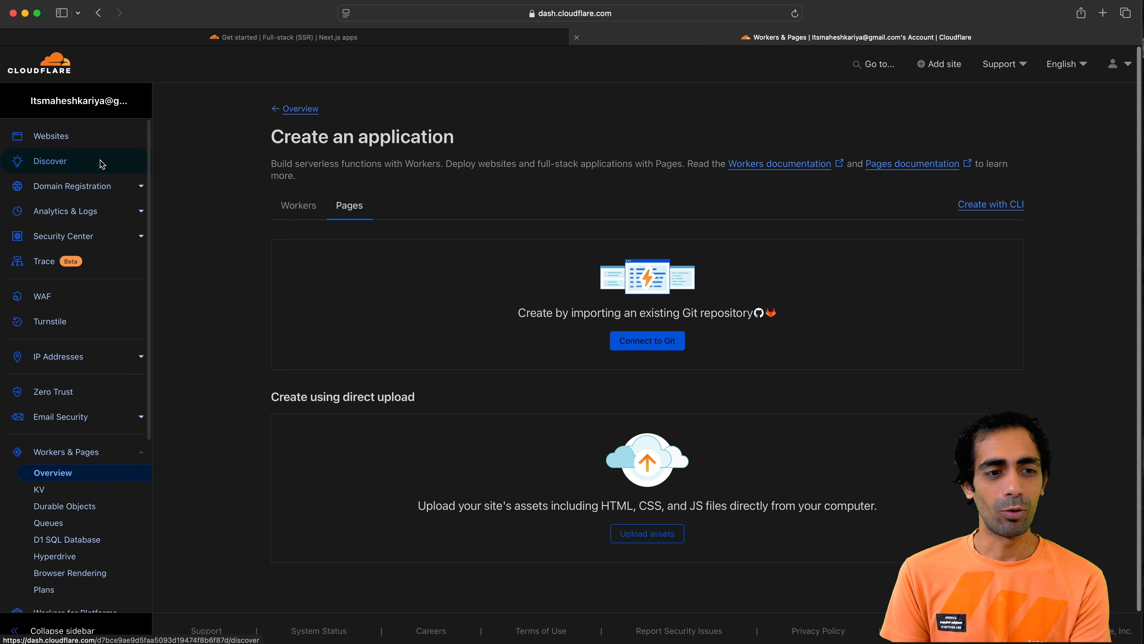
mouse_move(141, 215)
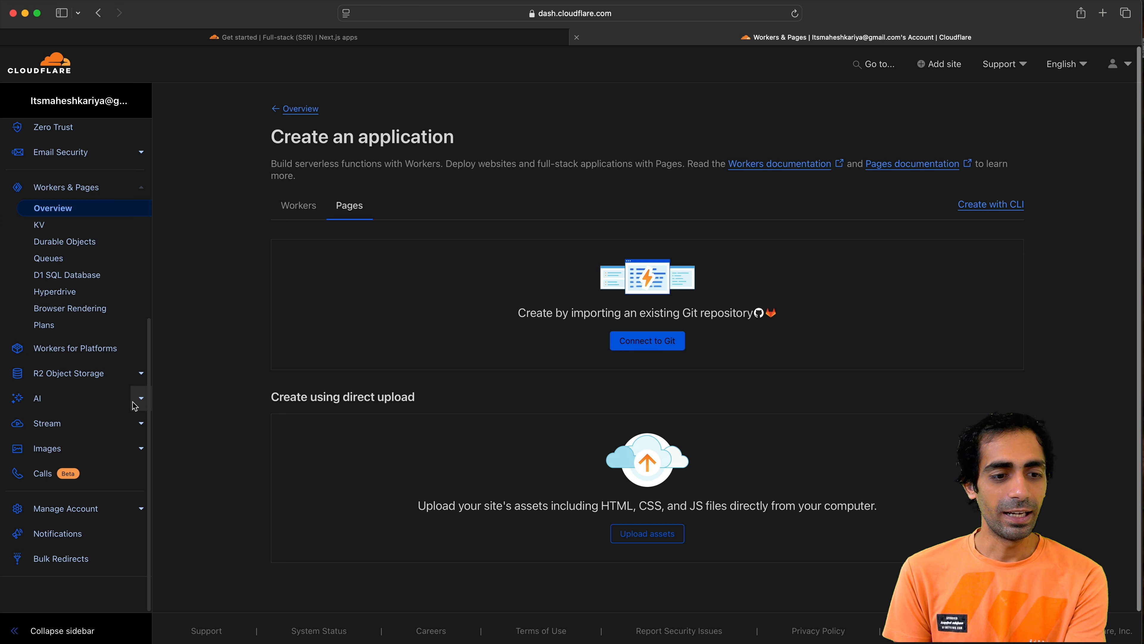
left_click(36, 397)
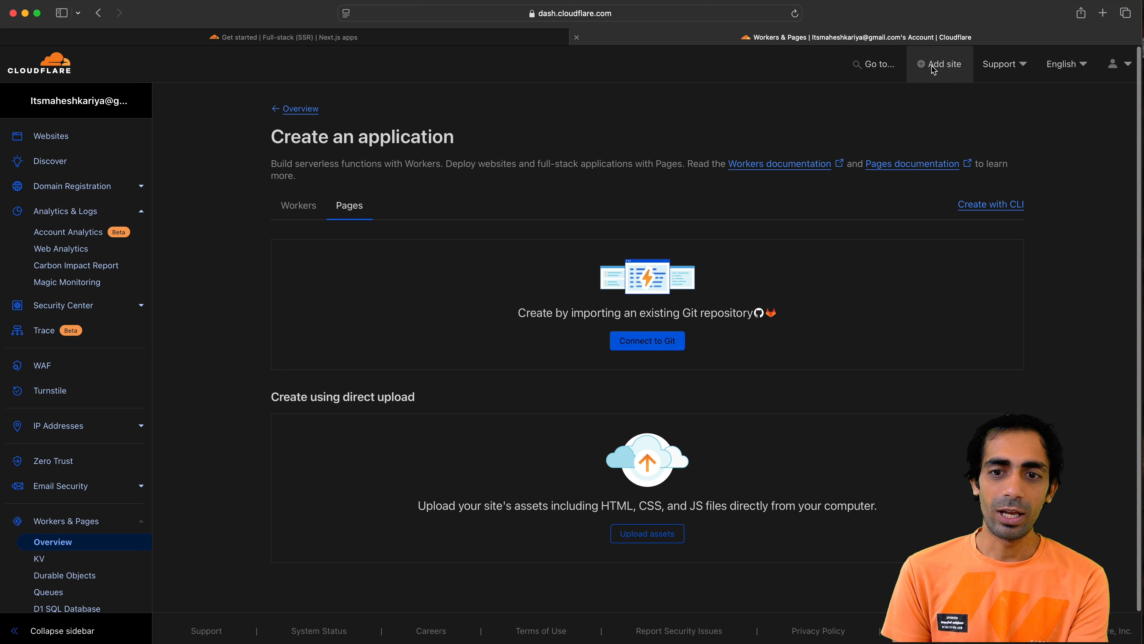
Bring up the add-website form, focus the existing domain field, then leave for the live site tab
left_click(940, 64)
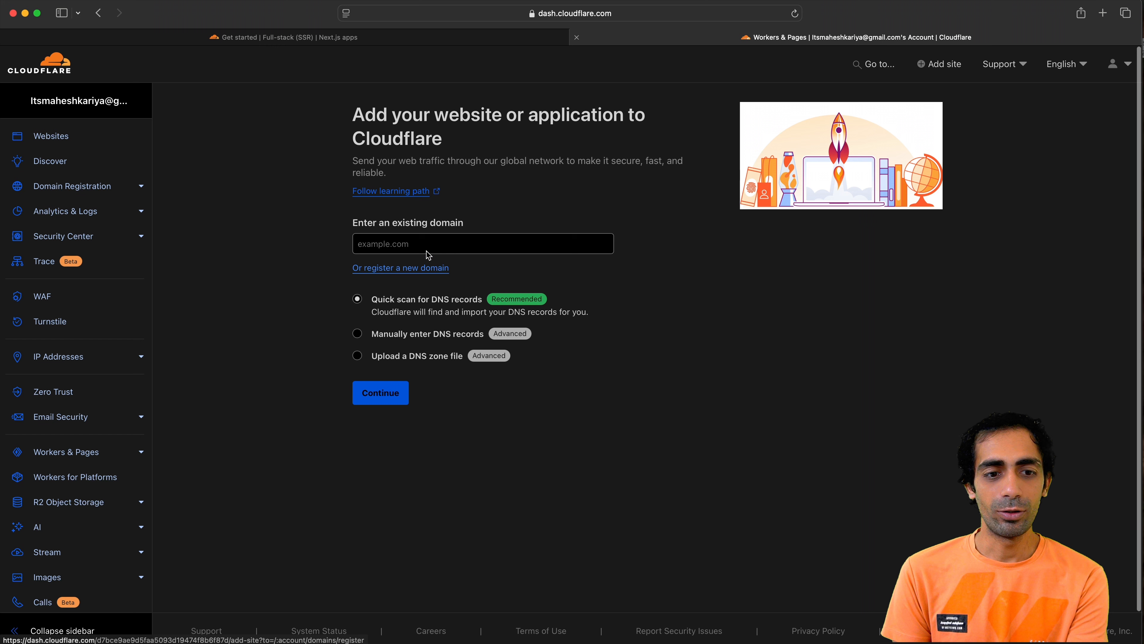
left_click(482, 243)
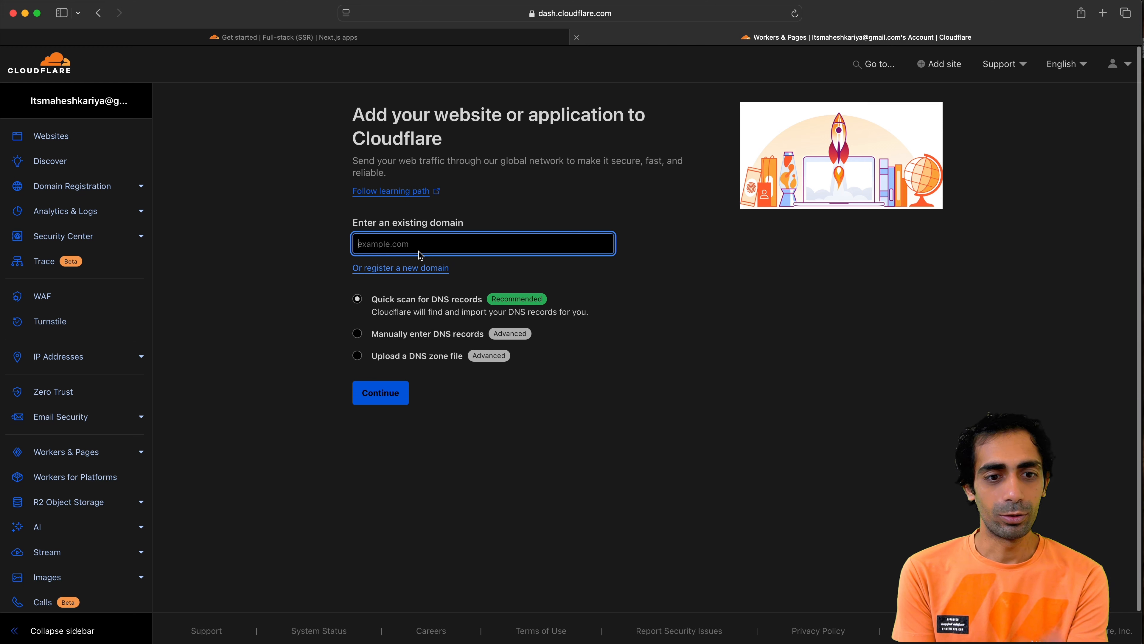
left_click(98, 13)
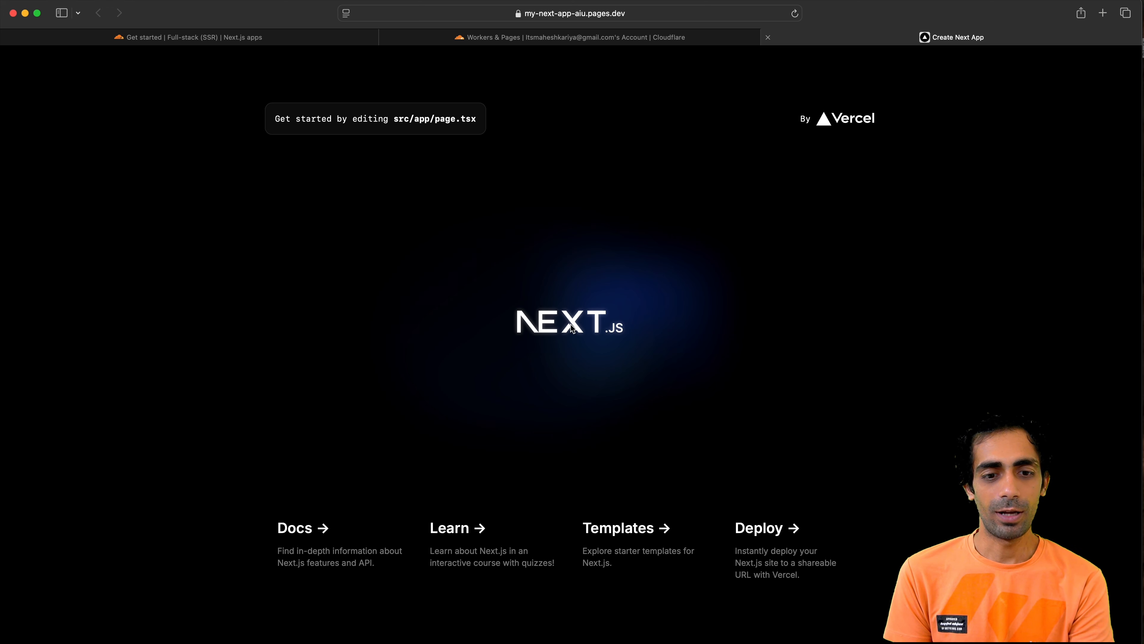
Highlight the my-next-app-aiu.pages.dev URL in the address field over the live starter page
left_click(569, 13)
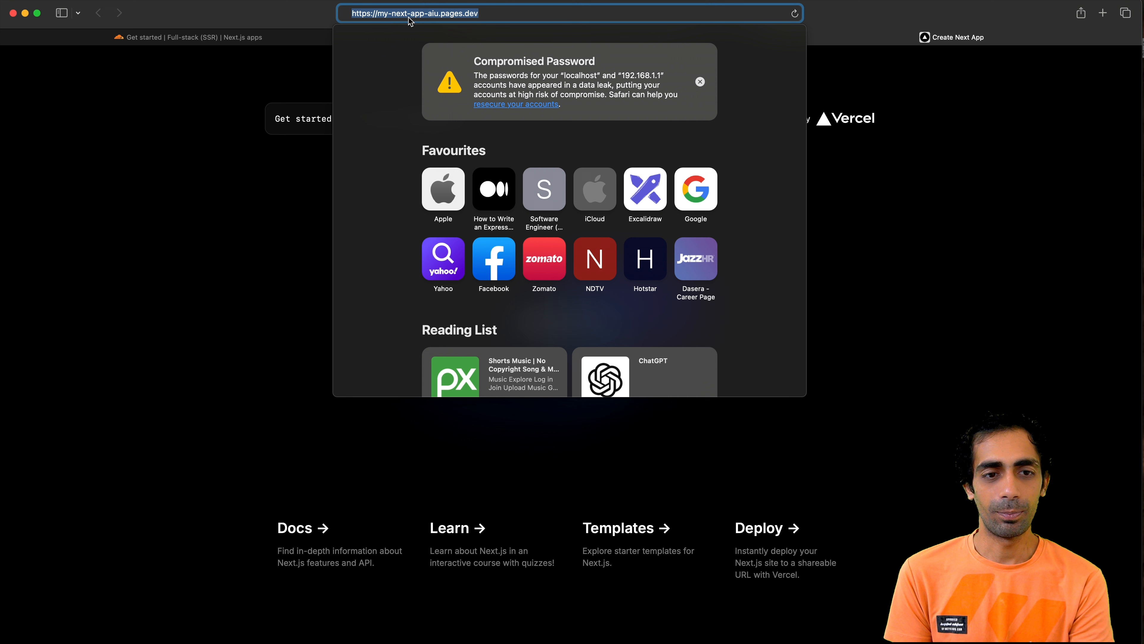
mouse_move(438, 23)
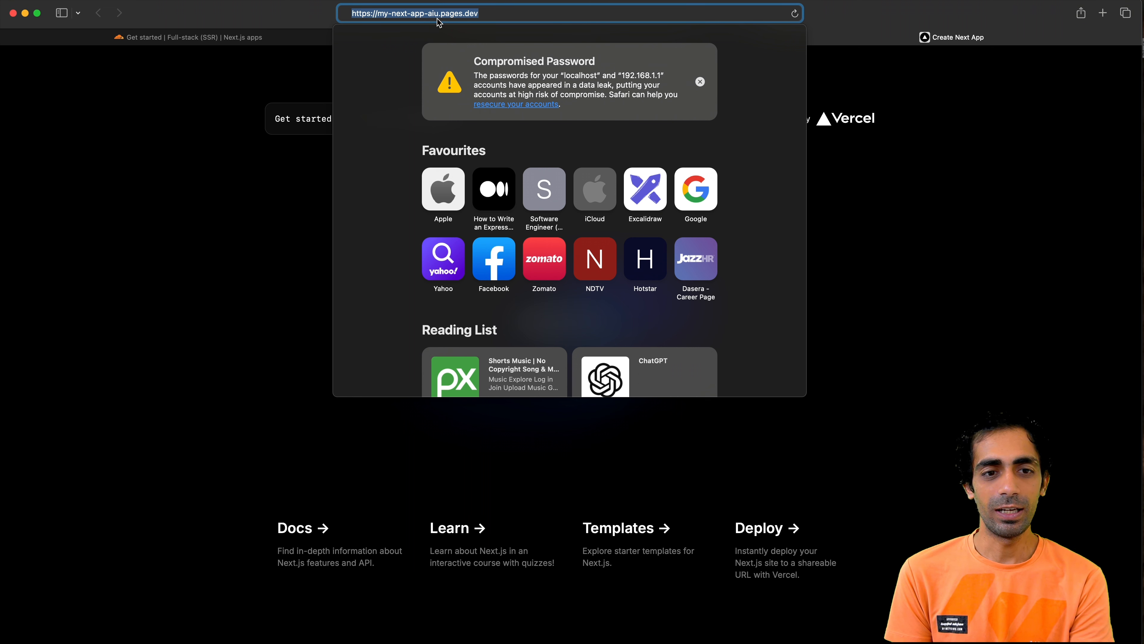
mouse_move(496, 21)
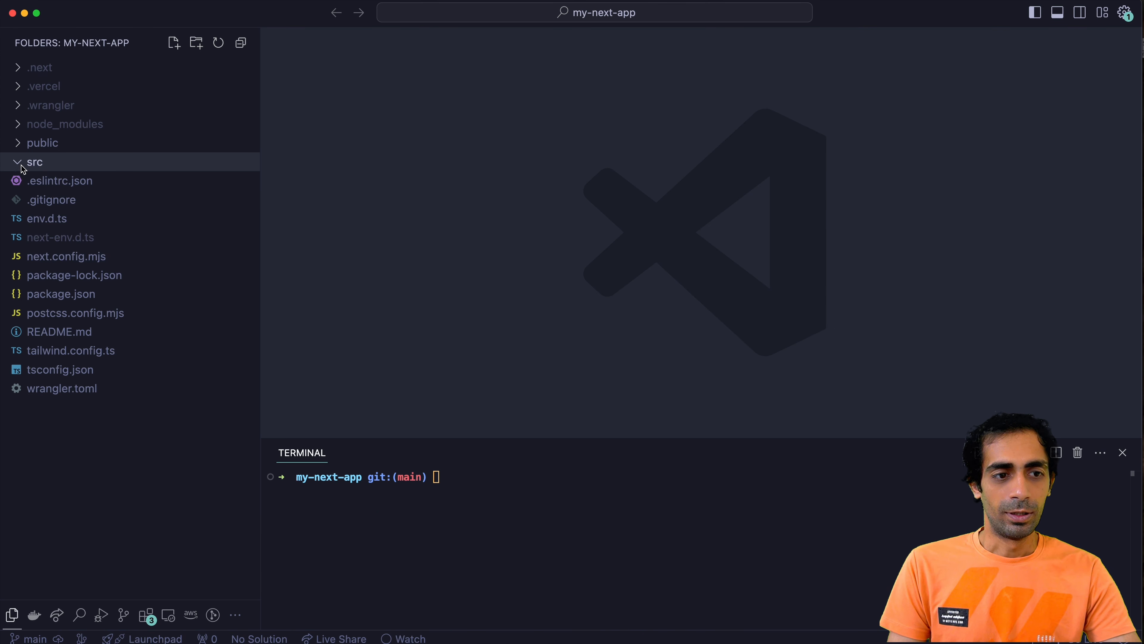
Review wrangler.toml's Pages settings and binding examples, then bring up package.json
left_click(35, 161)
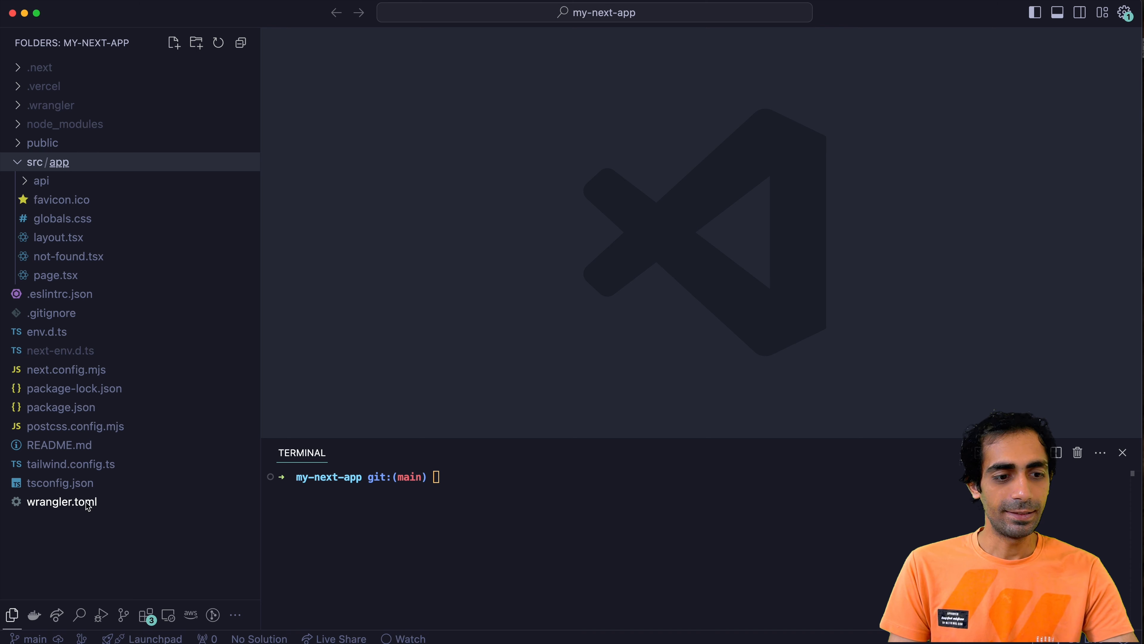
left_click(61, 501)
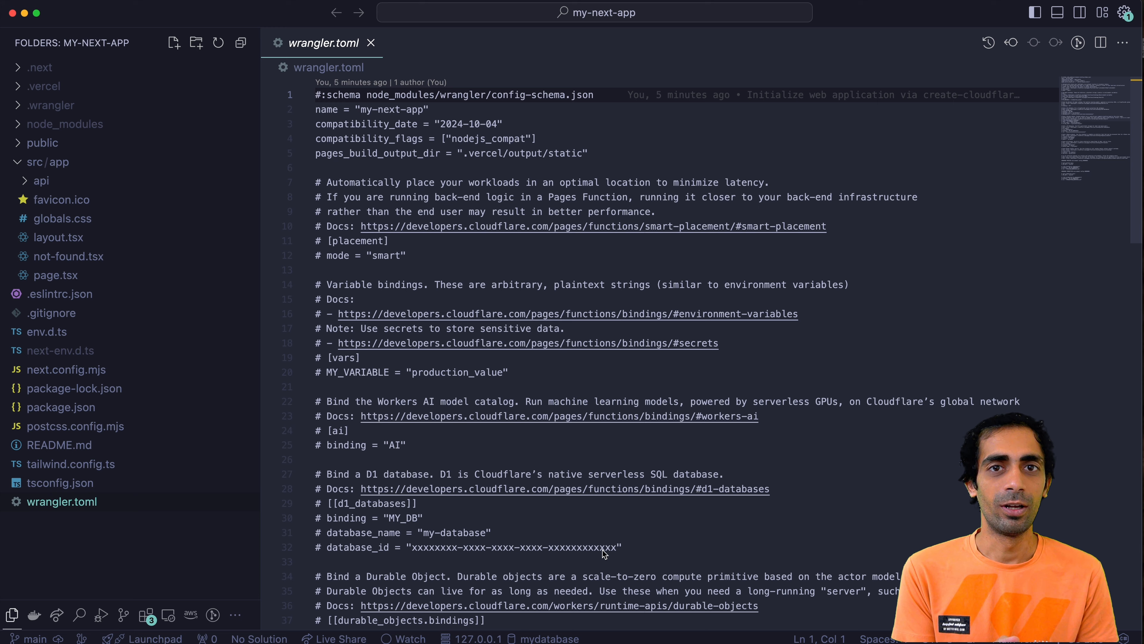
scroll("down", 3)
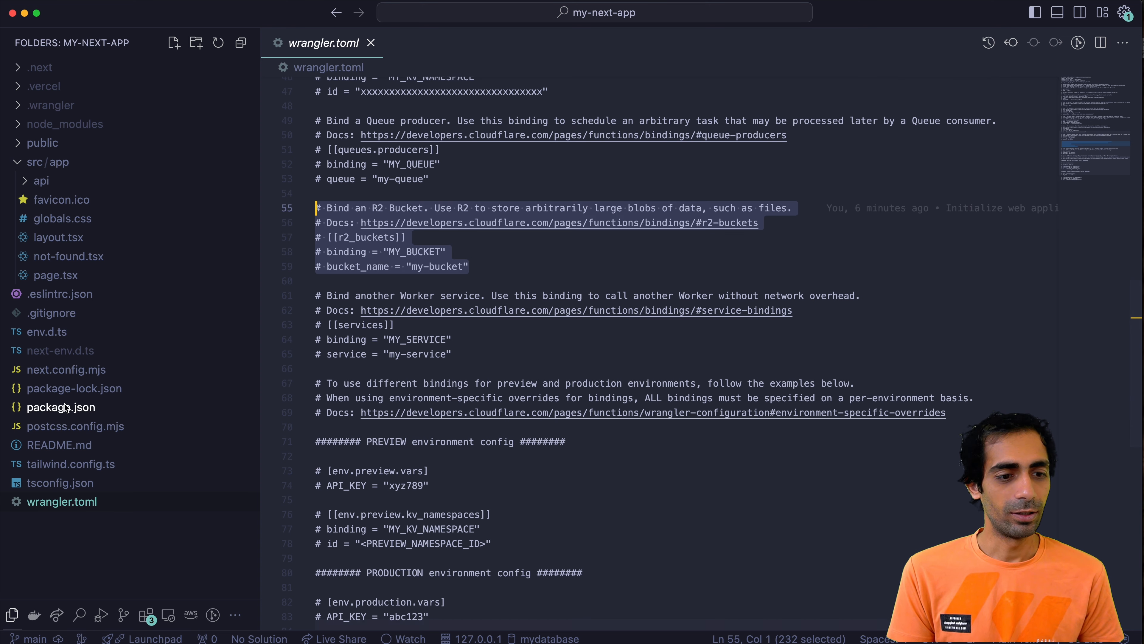
left_click(61, 406)
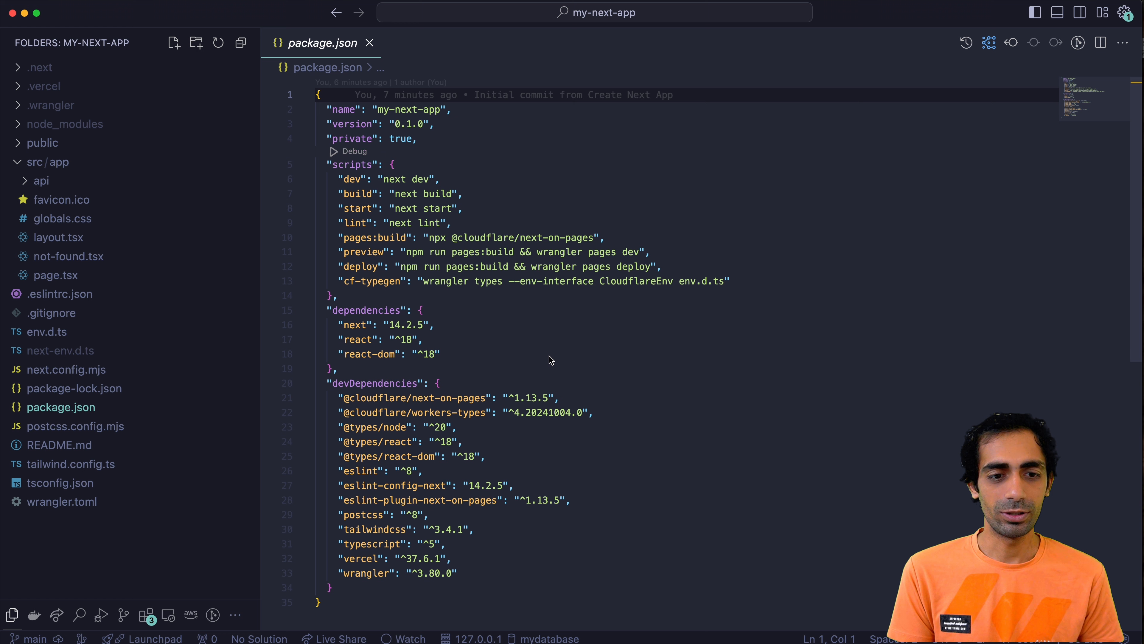
Pick out the pages:build script line and reveal src/app/api/hello/route.ts
left_click(328, 237)
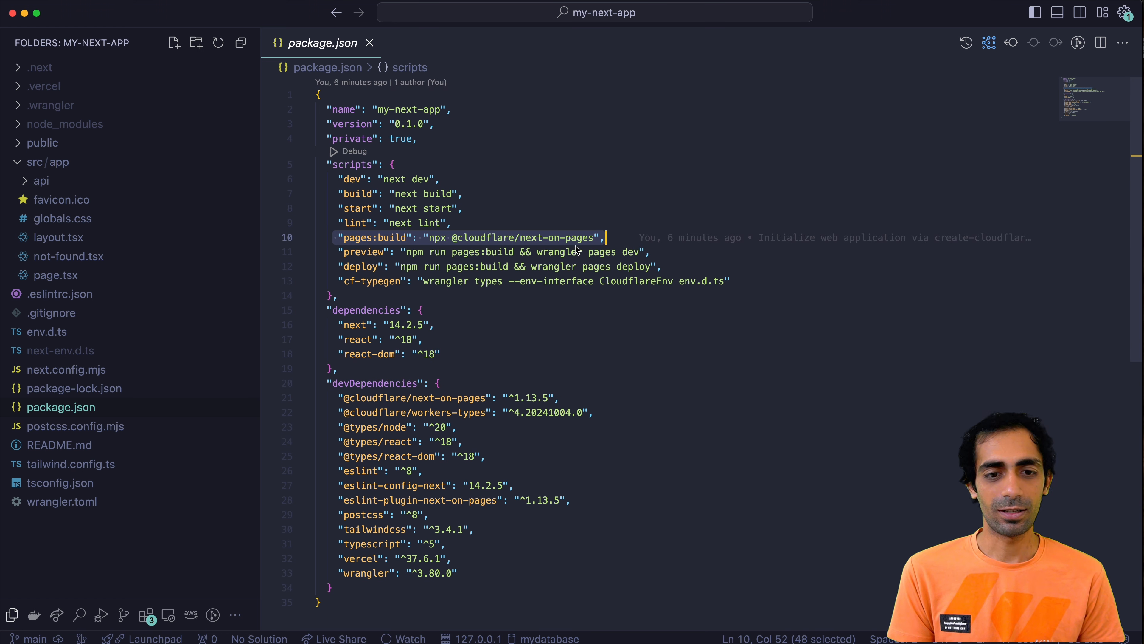
mouse_move(604, 251)
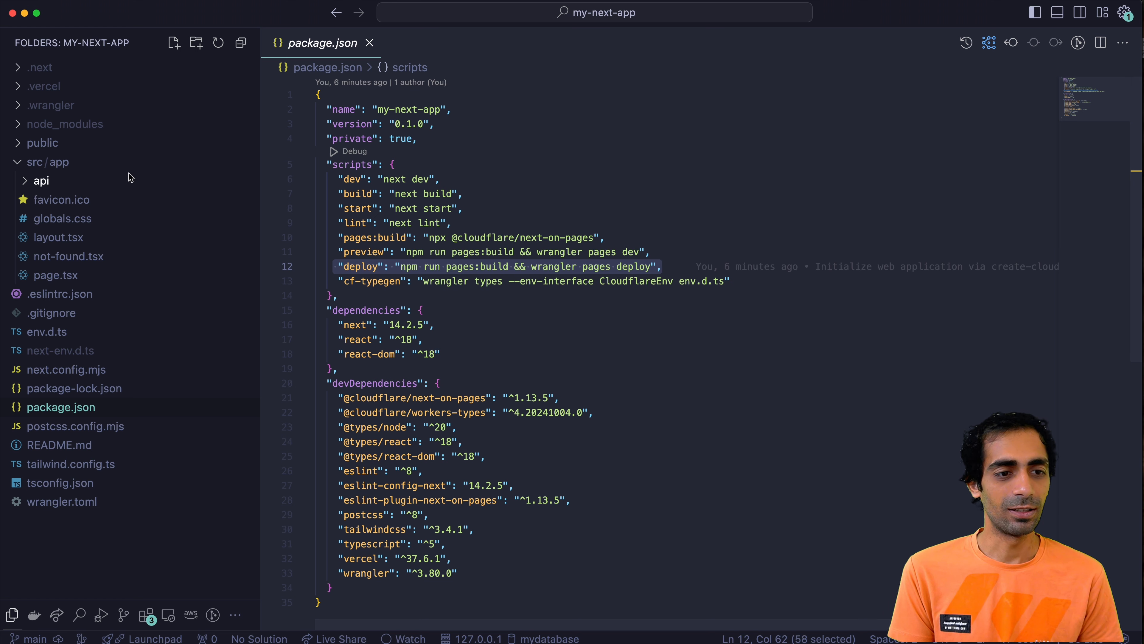
left_click(41, 180)
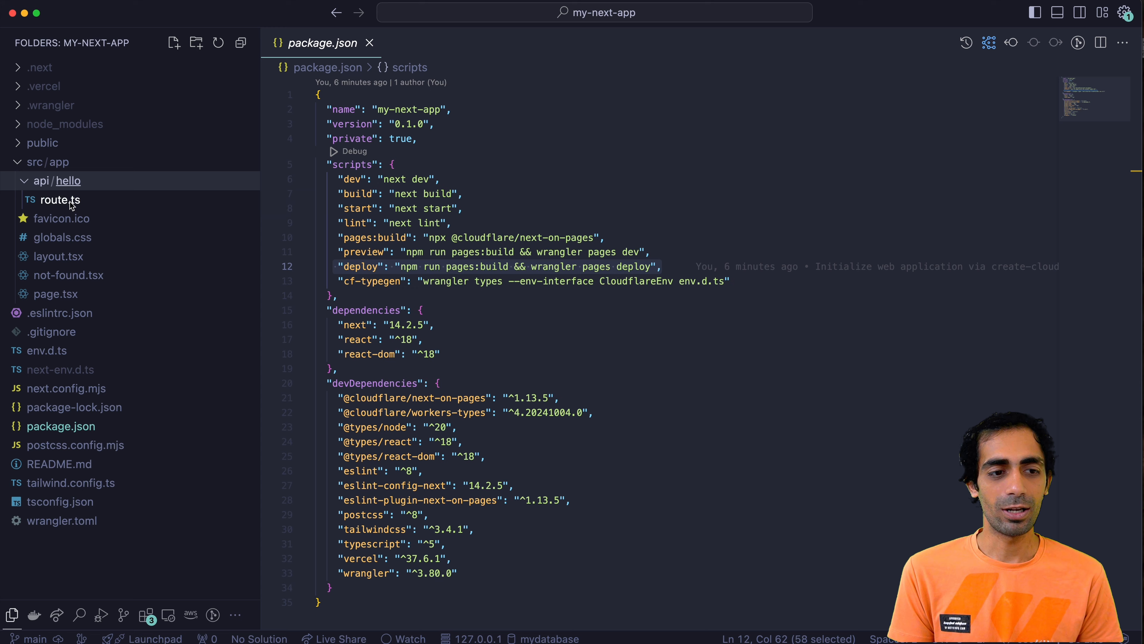
left_click(60, 200)
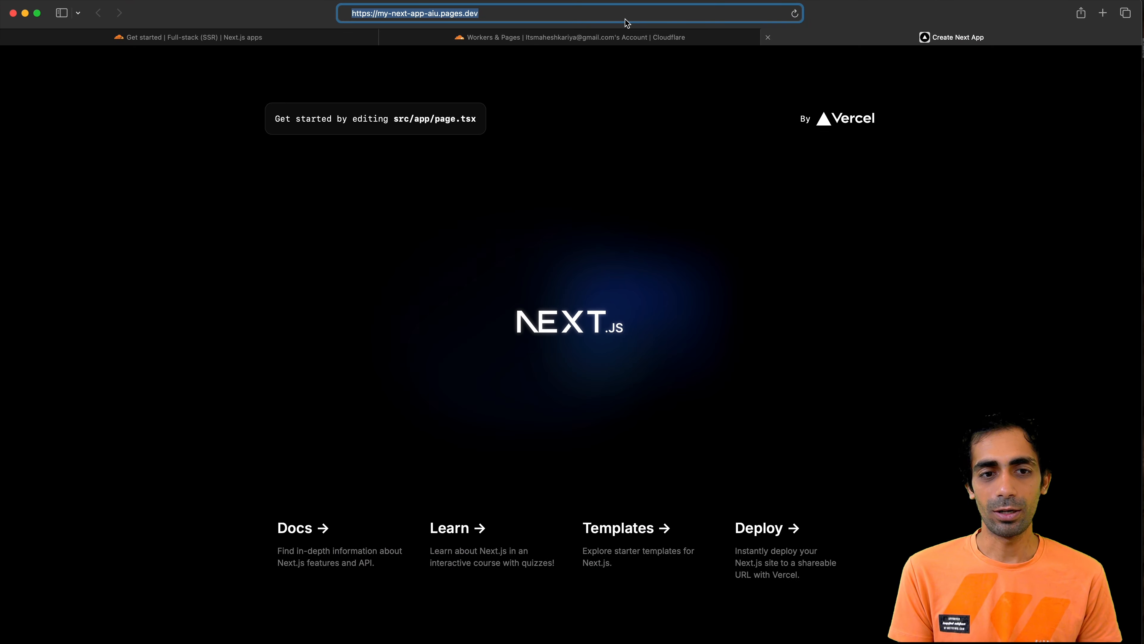
Navigate to my-next-app-aiu.pages.dev/api/hello to hit the live API route
type("/api/hello")
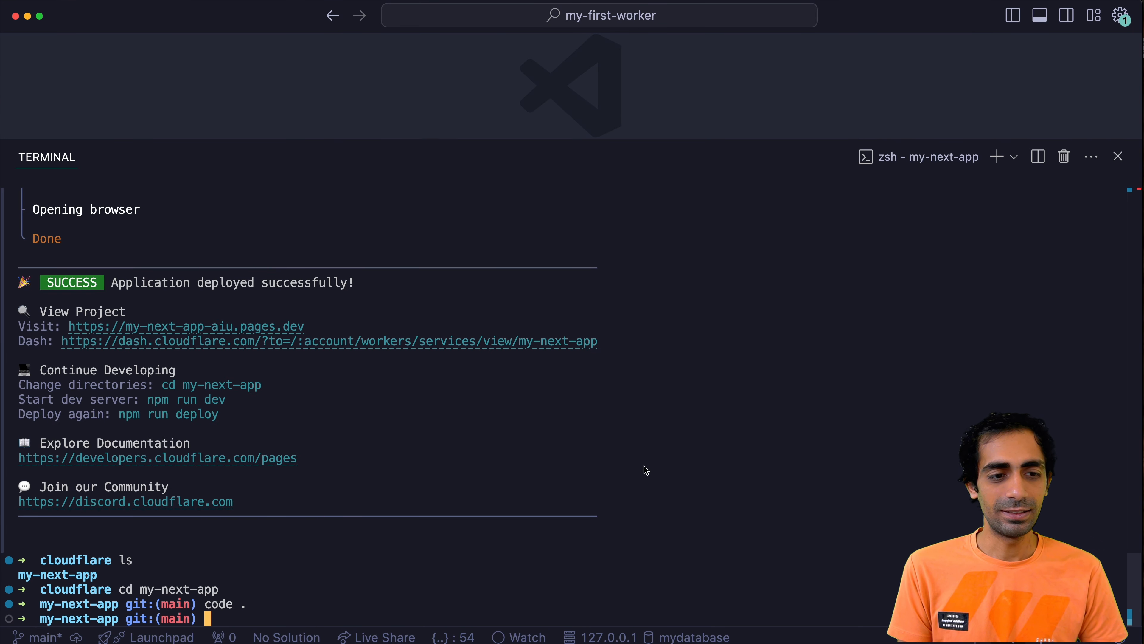
mouse_move(643, 435)
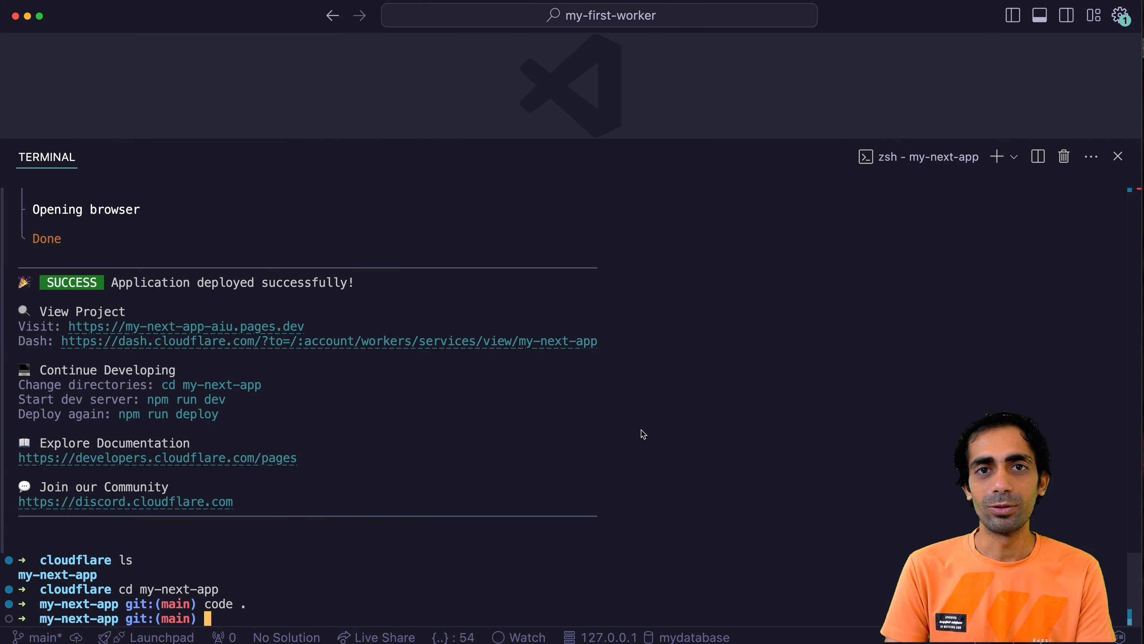